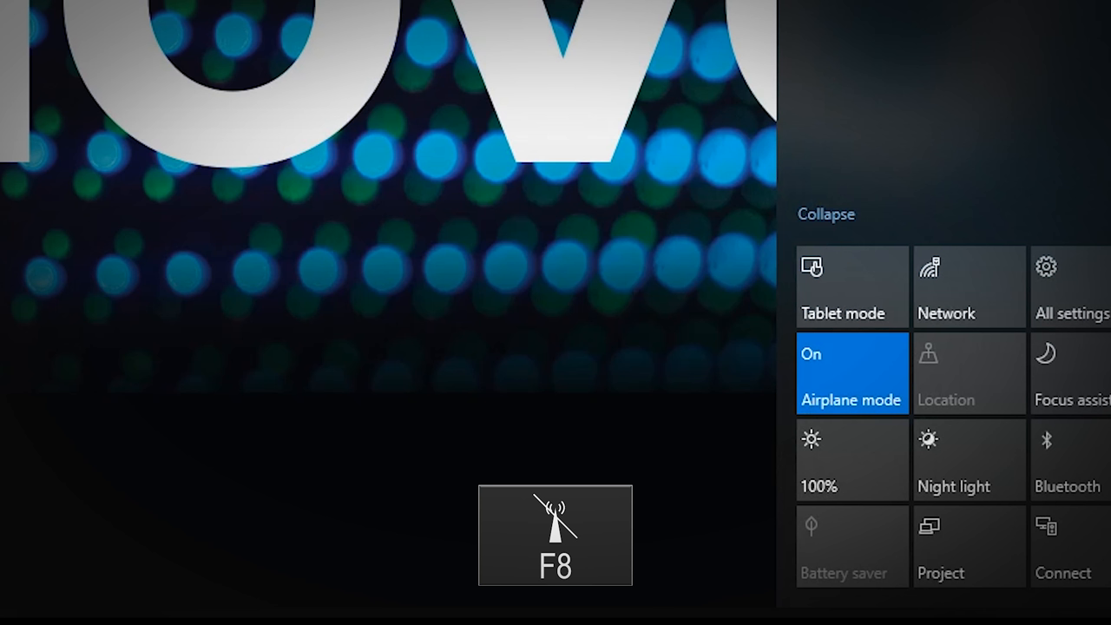
Turn on airplane mode, turn off Bluetooth, and launch Keyboard Manager's user-defined key settings.
{"action": "left_click", "coordinate": [1071, 287]}
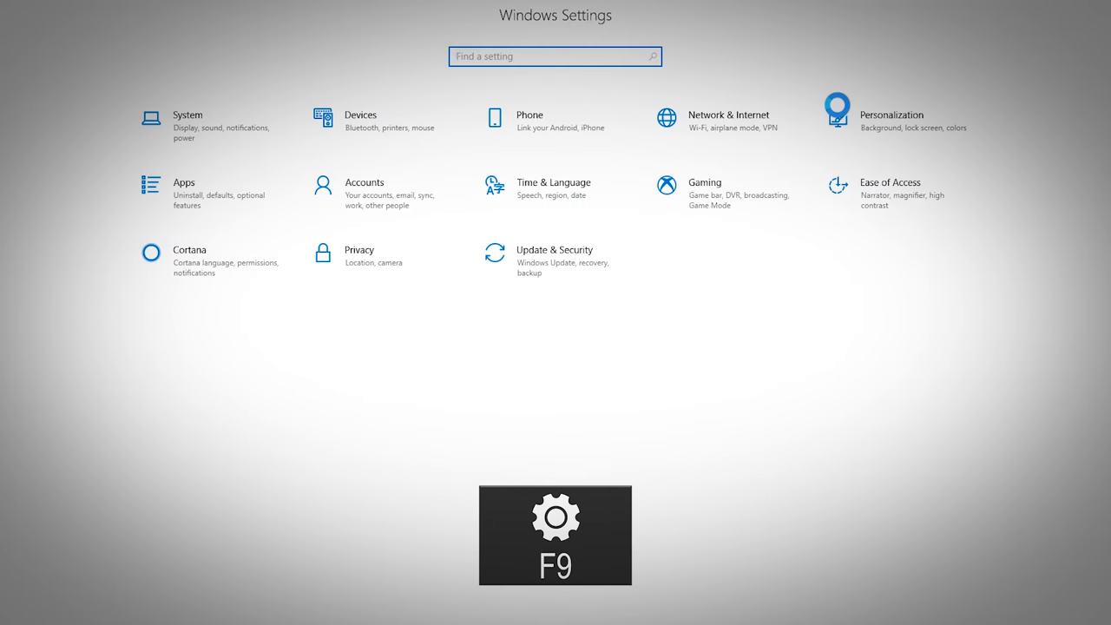
{"action": "key", "text": "f10"}
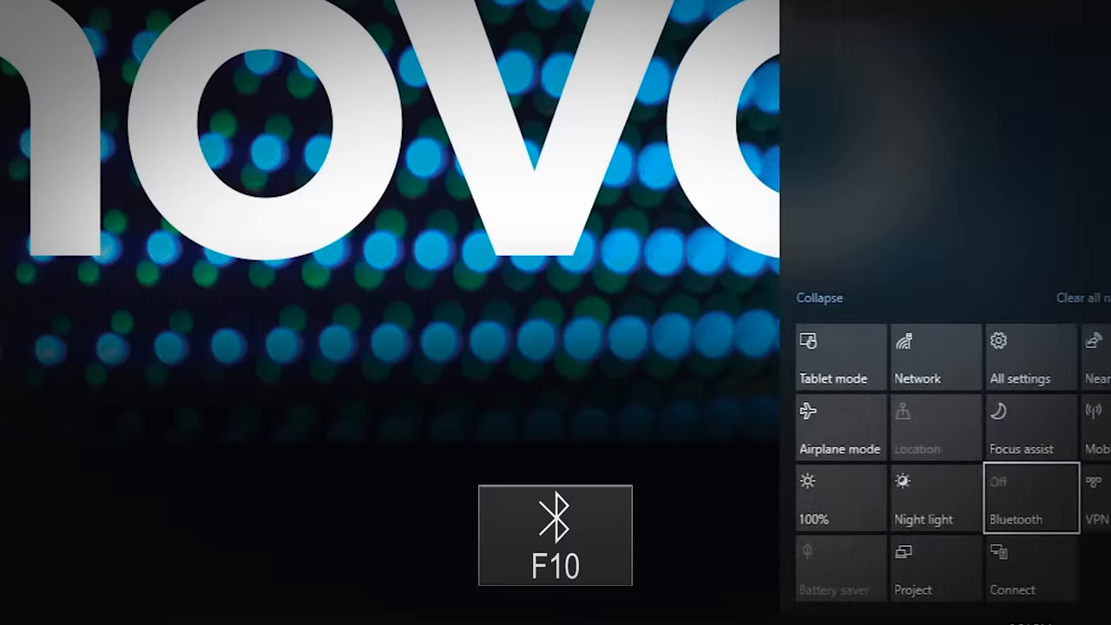
{"action": "key", "text": "F11"}
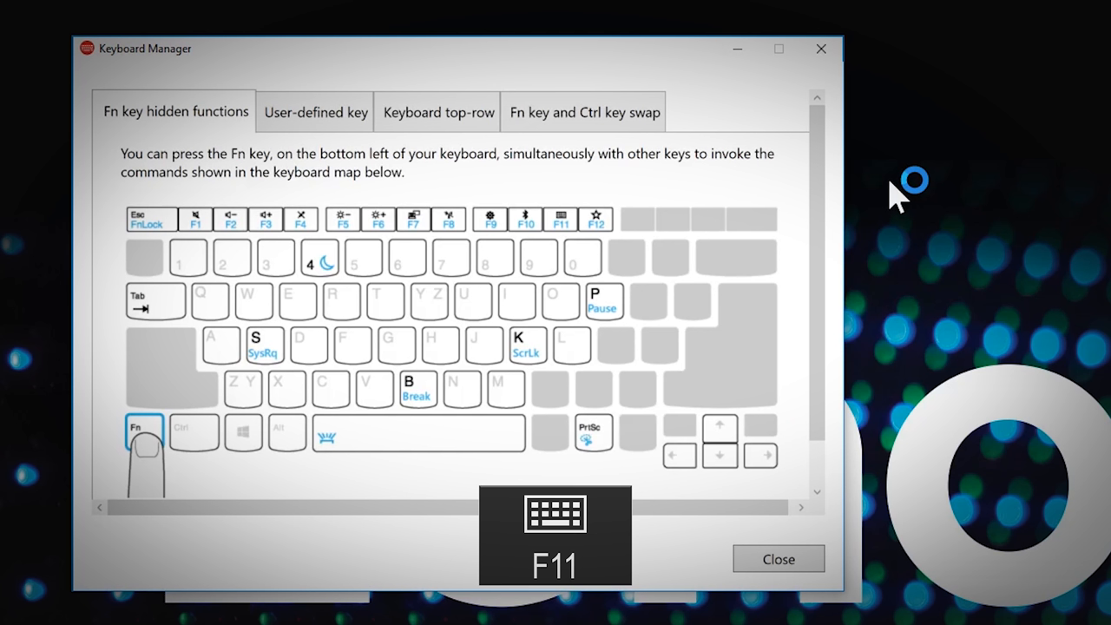
{"action": "left_click", "coordinate": [315, 111]}
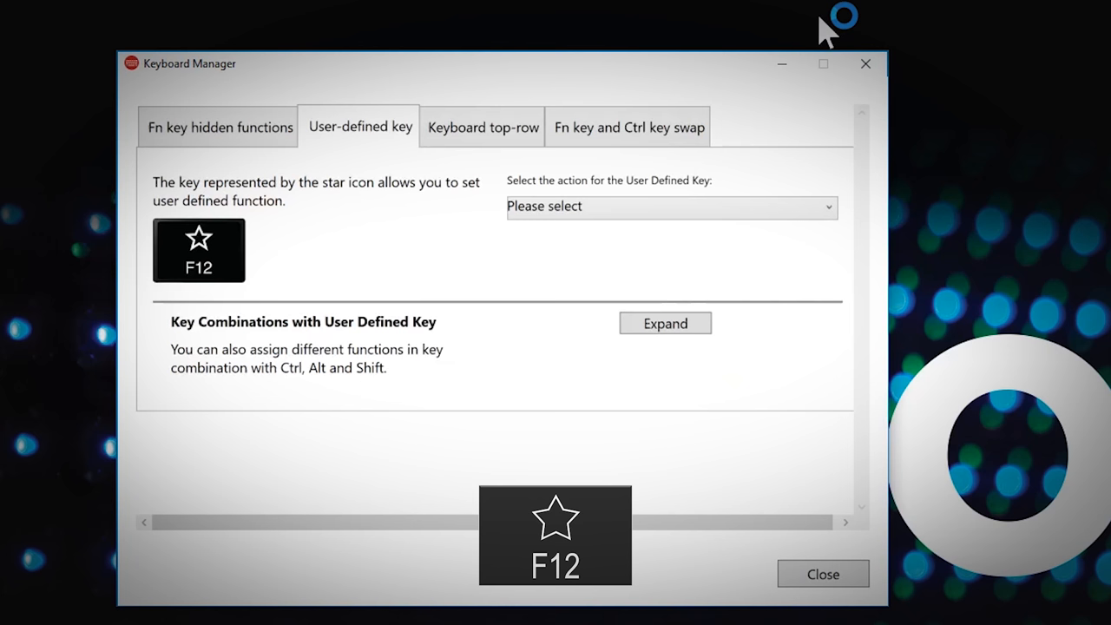
Open the star key's action dropdown: apps or files, website, key sequence, text.
{"action": "left_click", "coordinate": [669, 207]}
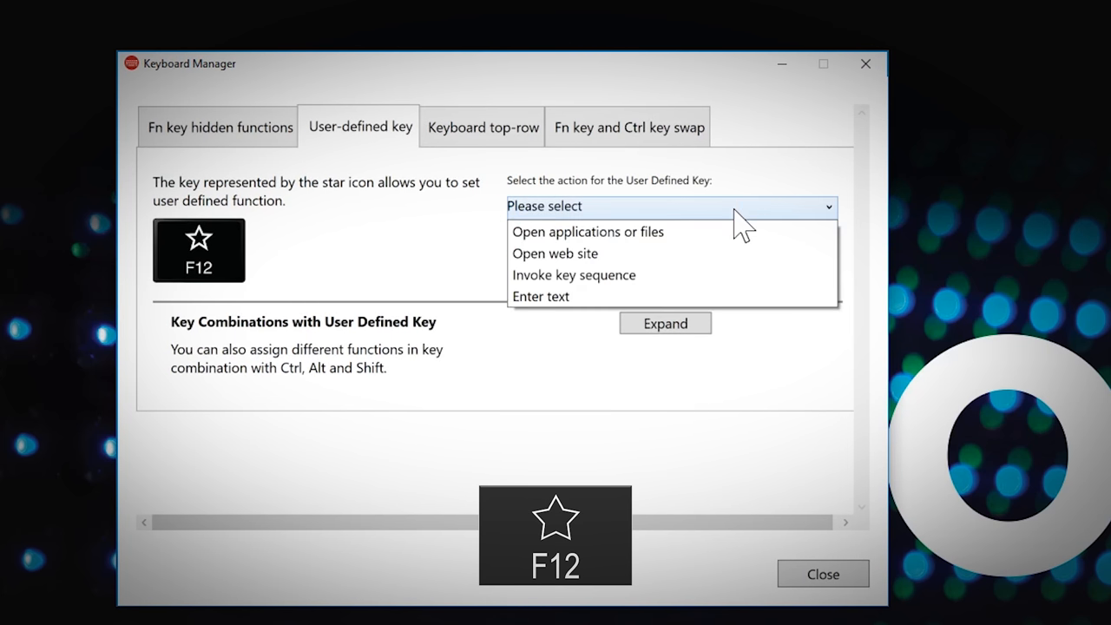
{"action": "mouse_move", "coordinate": [725, 245]}
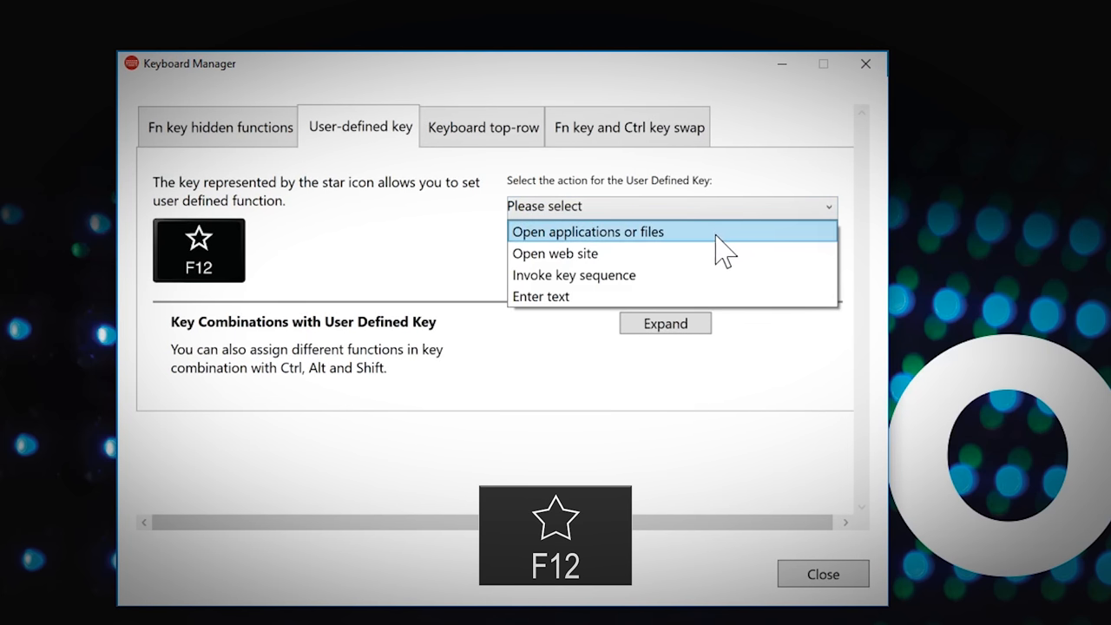
{"action": "mouse_move", "coordinate": [721, 265]}
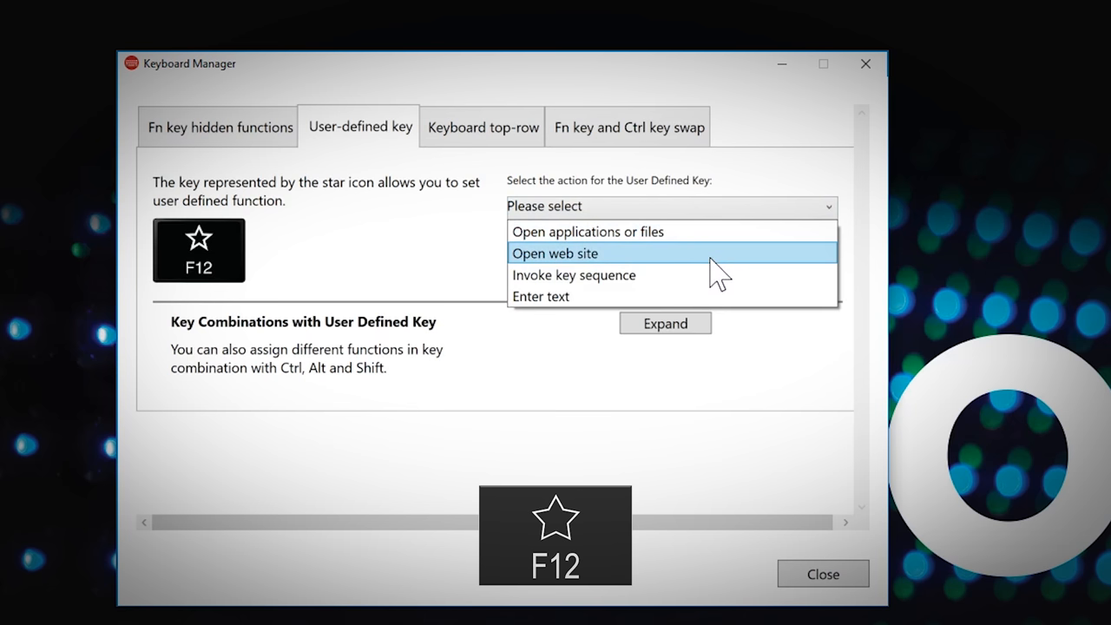
{"action": "mouse_move", "coordinate": [712, 286]}
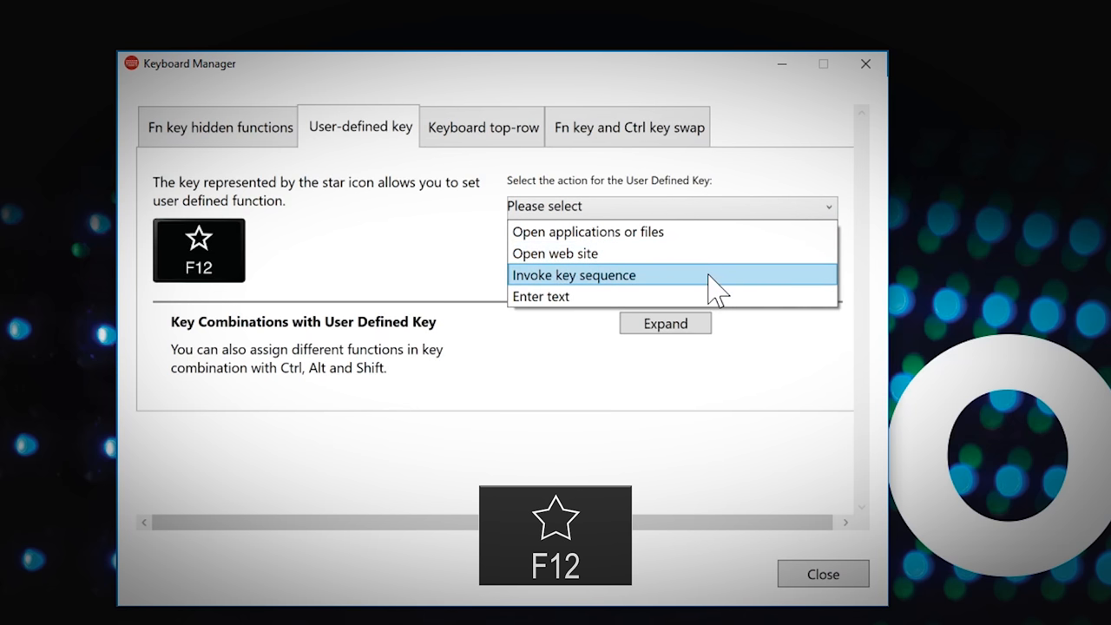
{"action": "mouse_move", "coordinate": [712, 300]}
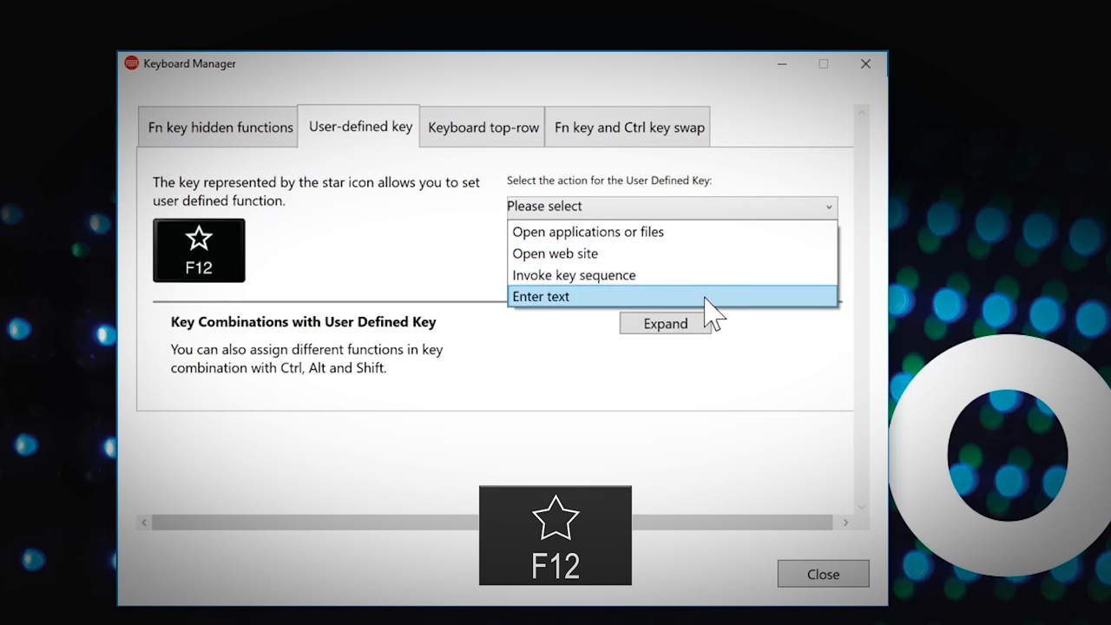